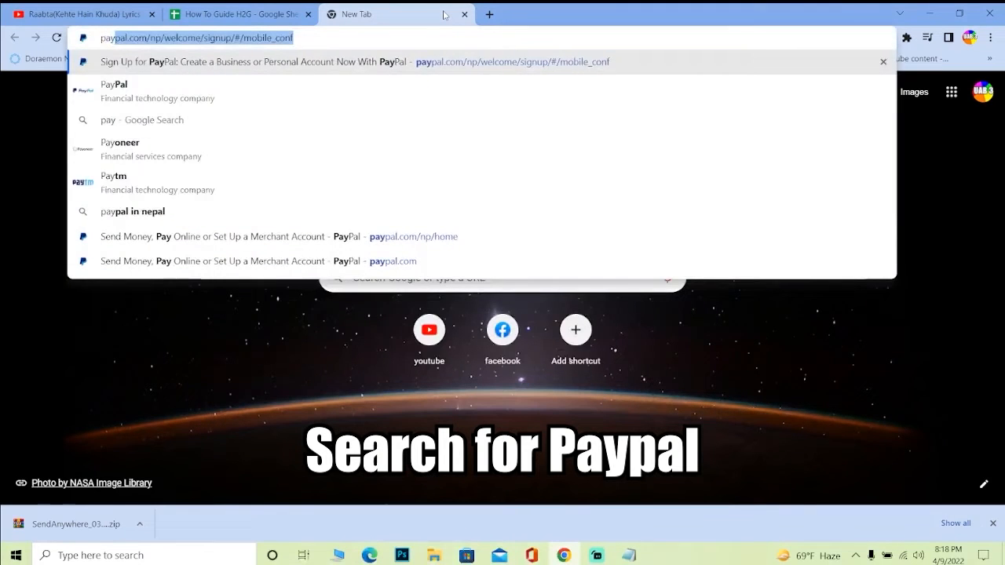
Search Google for 'paypal' from the Chrome address bar.
{"action": "key", "text": "Return"}
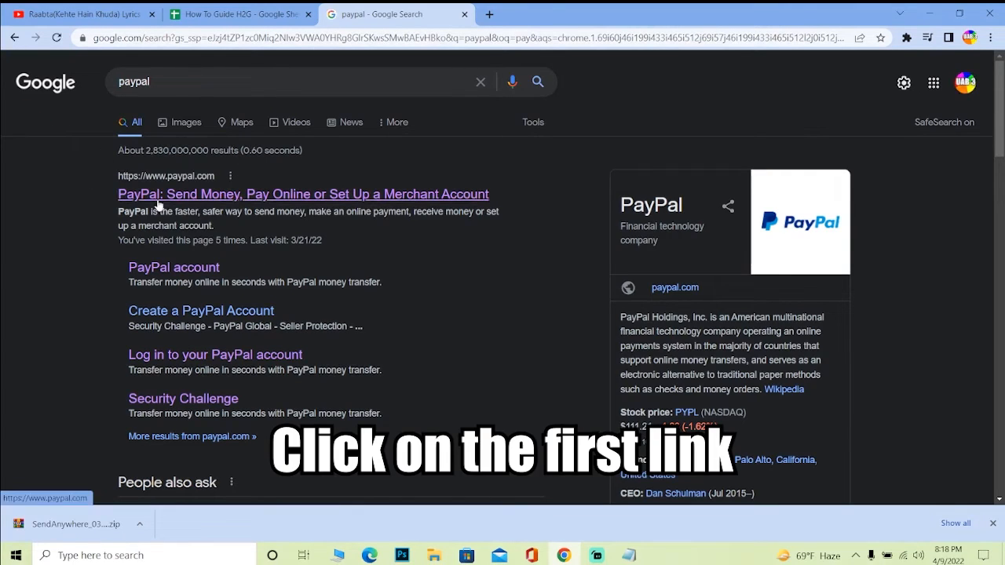
Go to paypal.com from the first search result.
{"action": "left_click", "coordinate": [301, 194]}
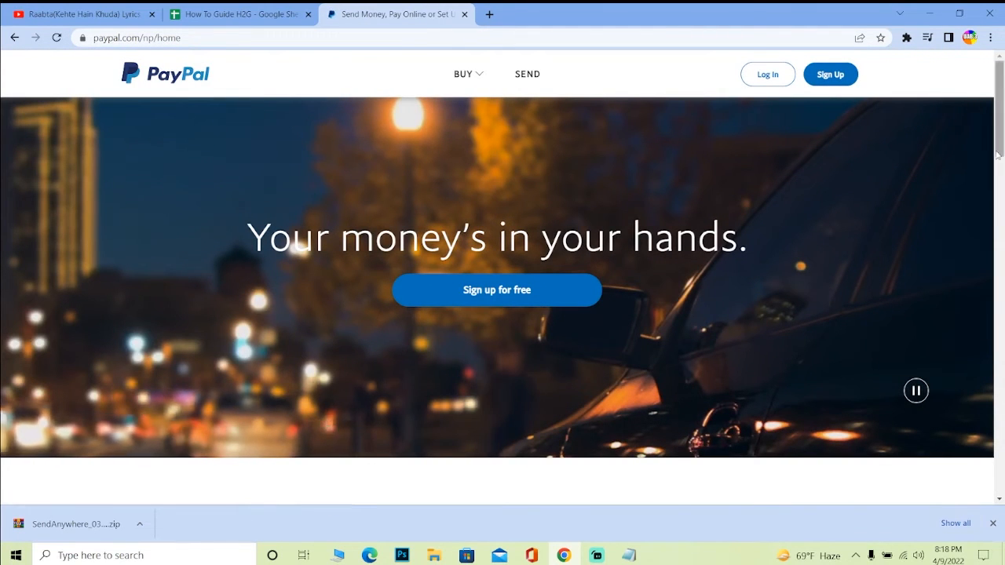
{"action": "mouse_move", "coordinate": [766, 76]}
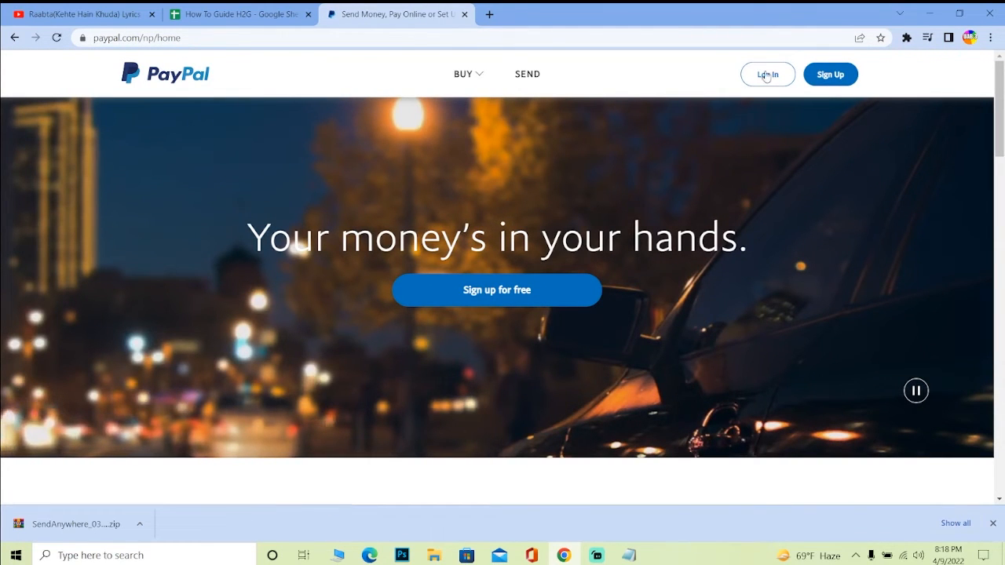
{"action": "mouse_move", "coordinate": [766, 74]}
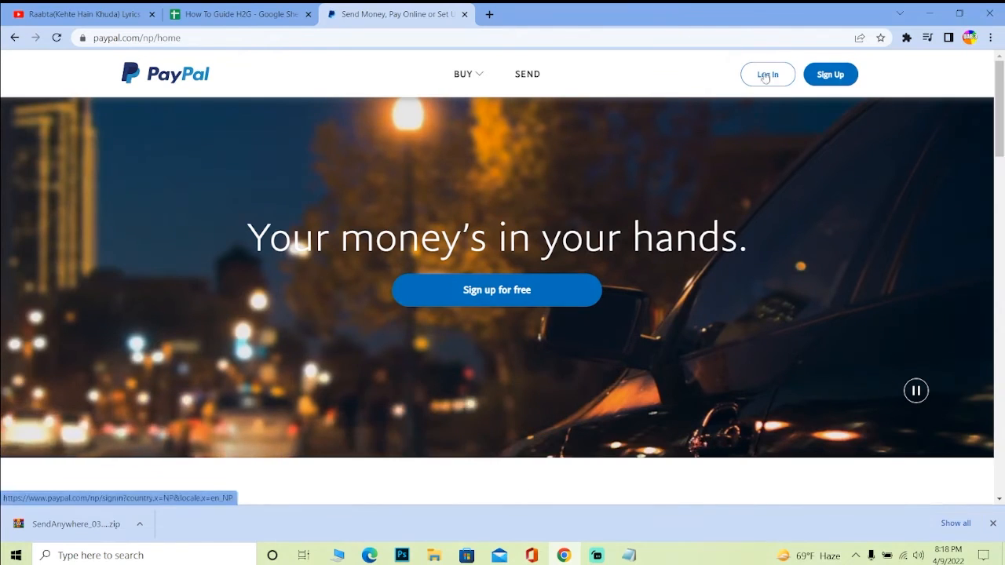
Sign in to the PayPal account with the saved password, reaching the app download page.
{"action": "left_click", "coordinate": [766, 74]}
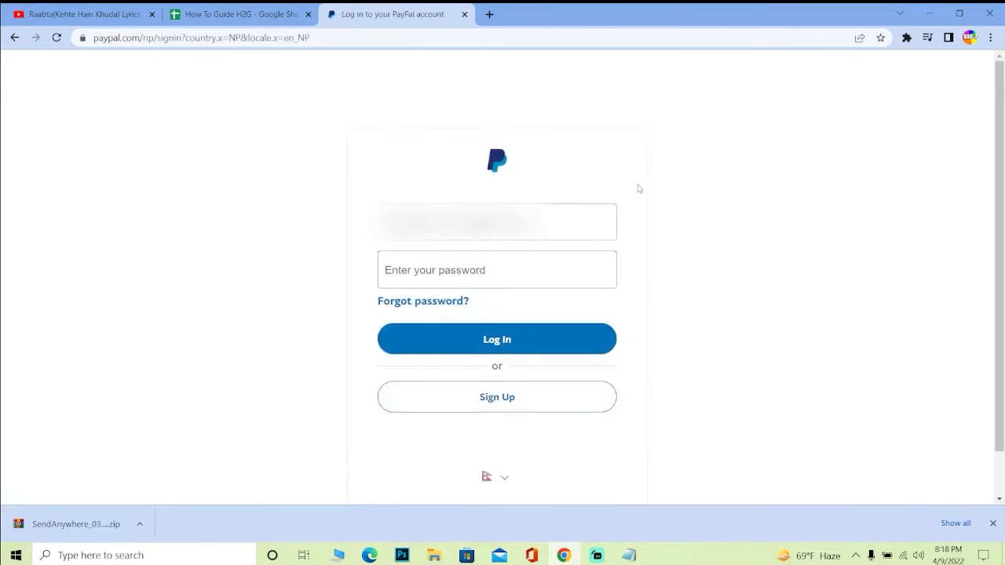
{"action": "left_click", "coordinate": [496, 222]}
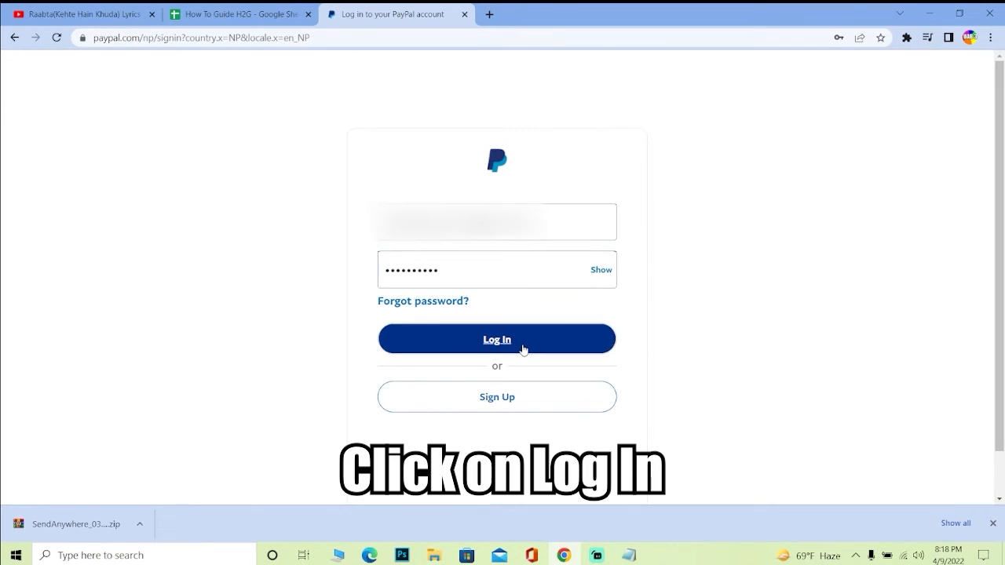
{"action": "left_click", "coordinate": [496, 339]}
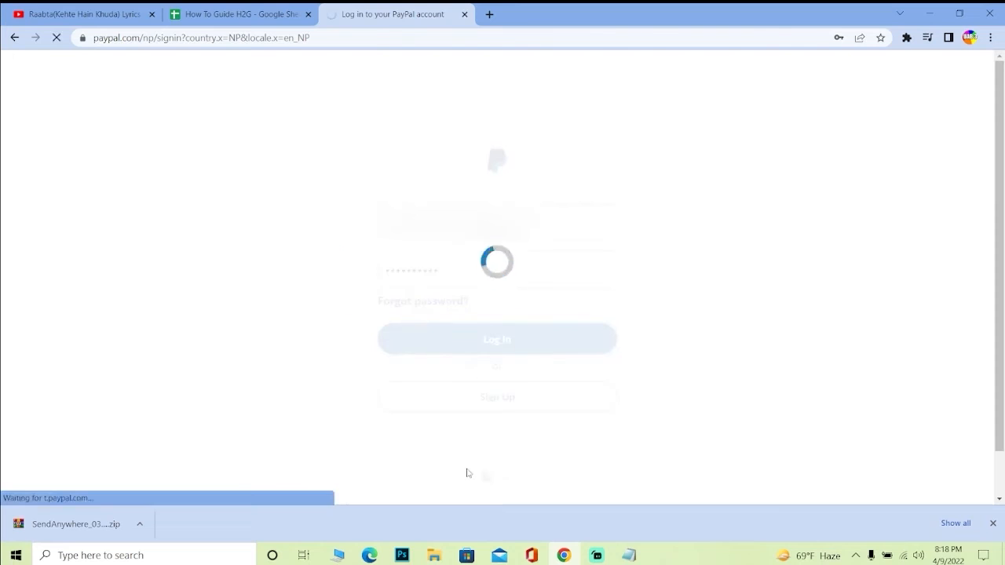
{"action": "left_click", "coordinate": [496, 339]}
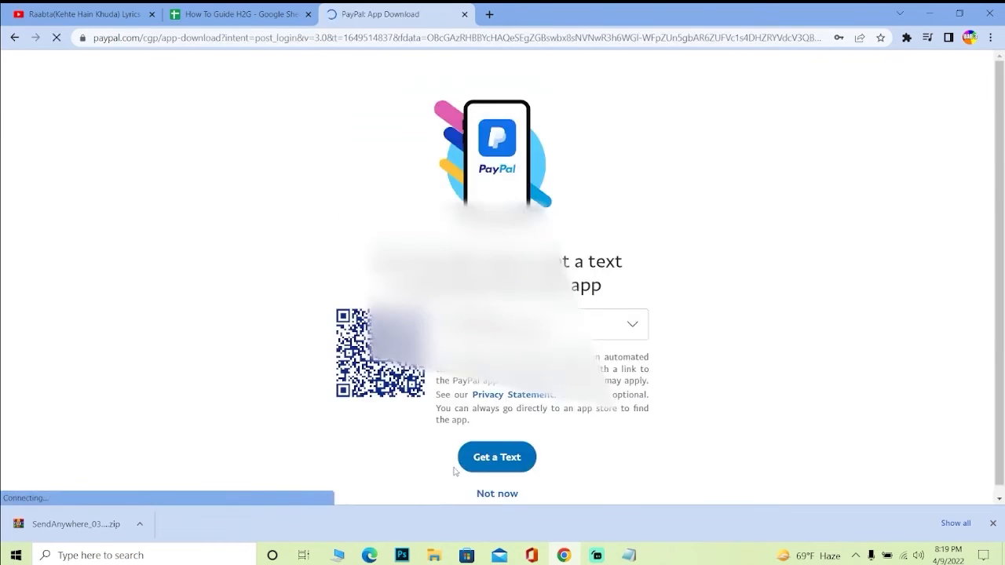